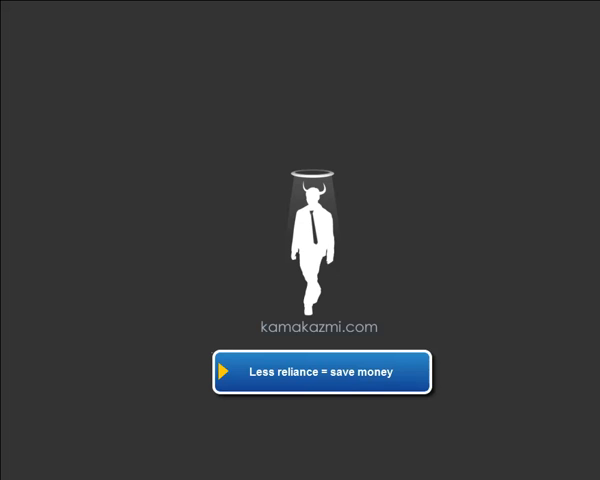
- Advance to the 'Getting an existing email template' workflow diagram slide
left_click(308, 371)
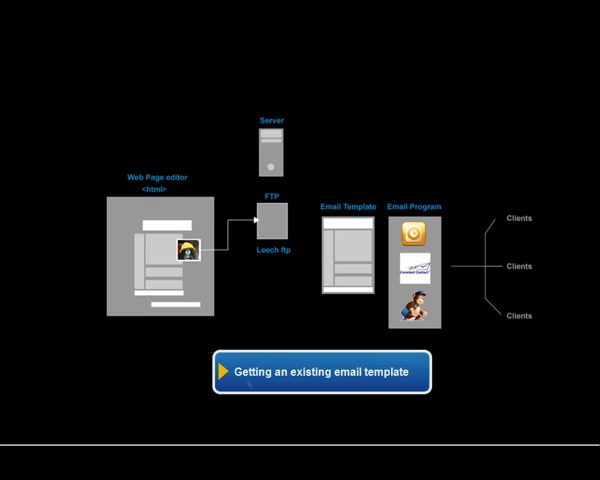
mouse_move(133, 353)
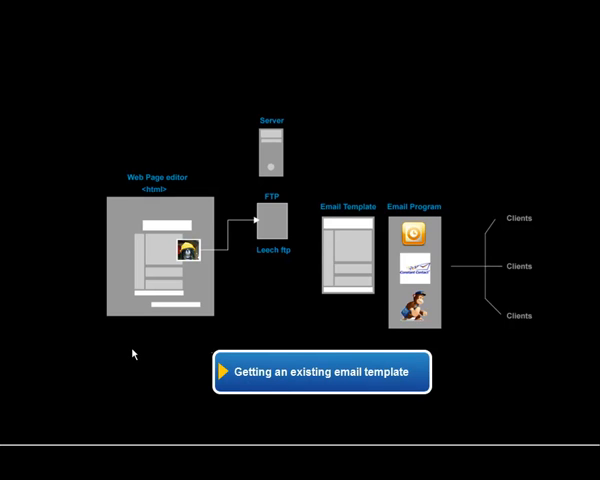
mouse_move(152, 302)
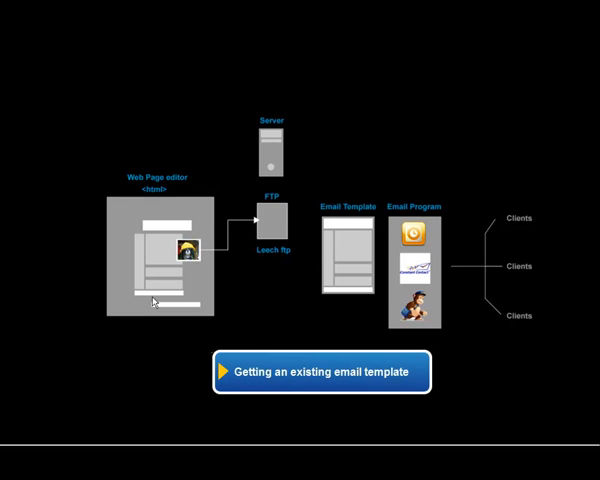
mouse_move(103, 327)
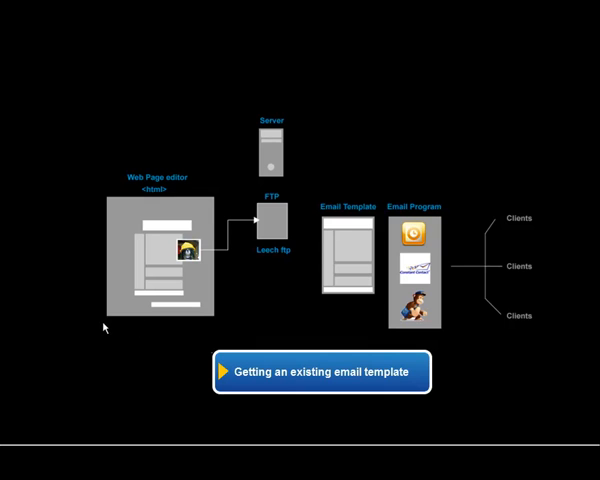
mouse_move(258, 405)
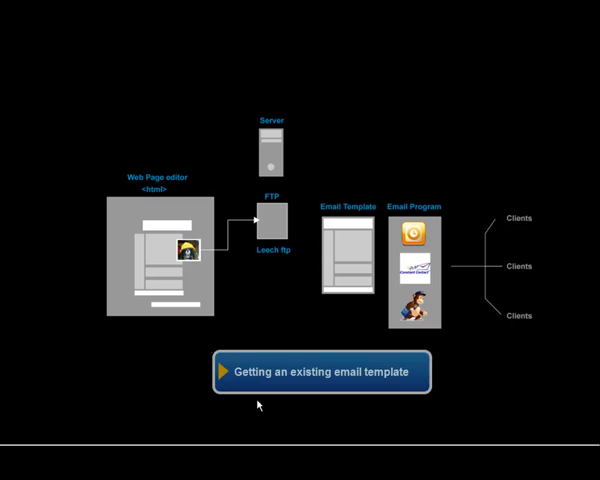
left_click(322, 371)
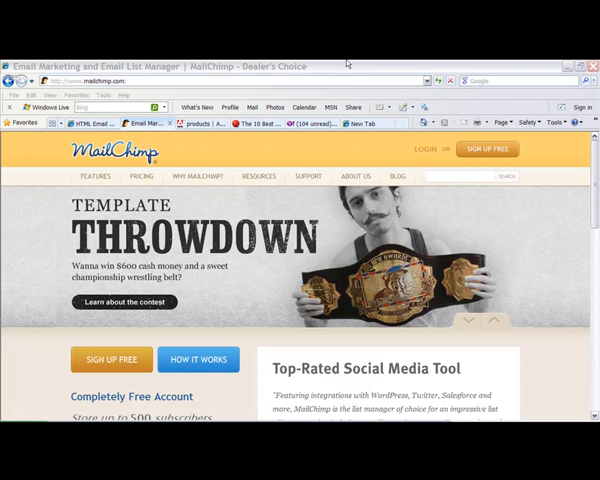
mouse_move(549, 306)
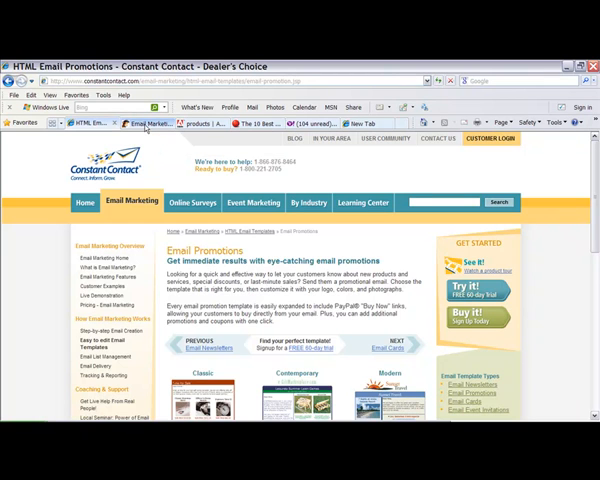
left_click(145, 123)
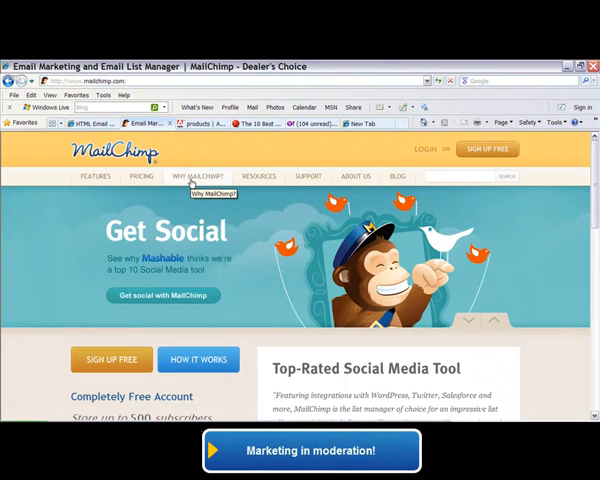
mouse_move(112, 160)
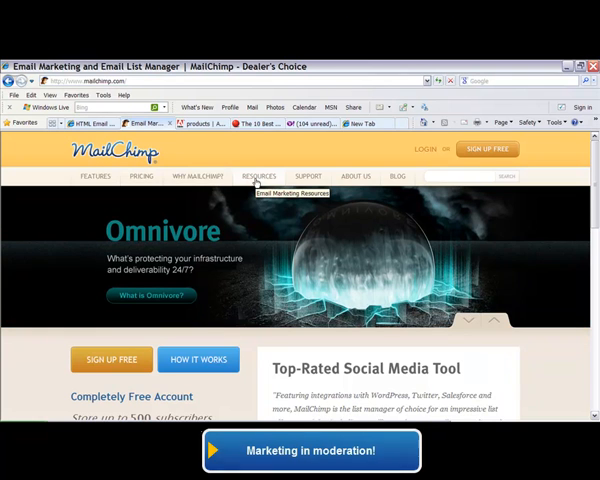
- Go to MailChimp's Resources > HTML Email Templates page and review the four free starter layouts
left_click(258, 176)
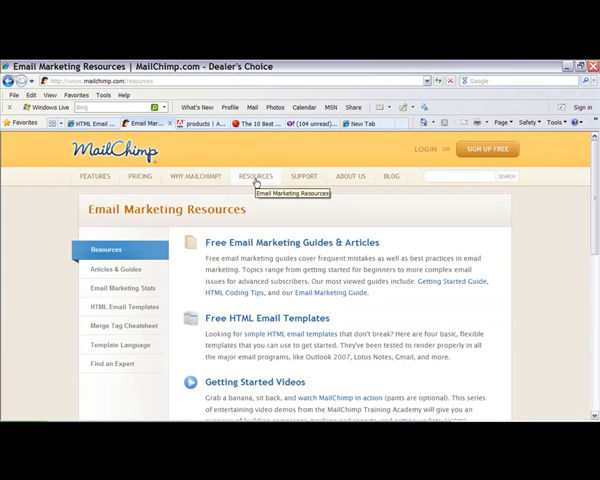
mouse_move(238, 298)
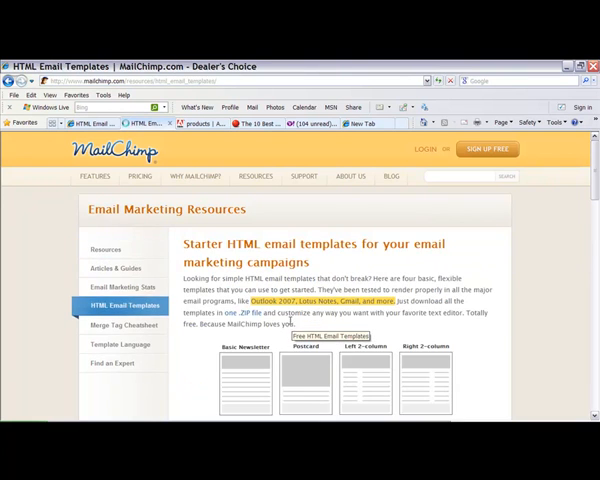
scroll("down", 3)
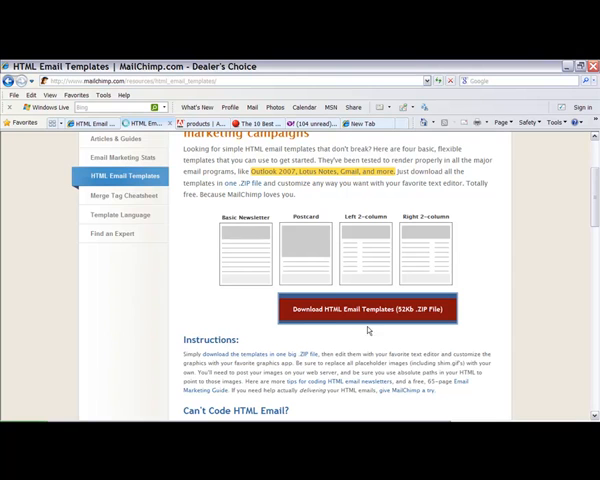
mouse_move(442, 258)
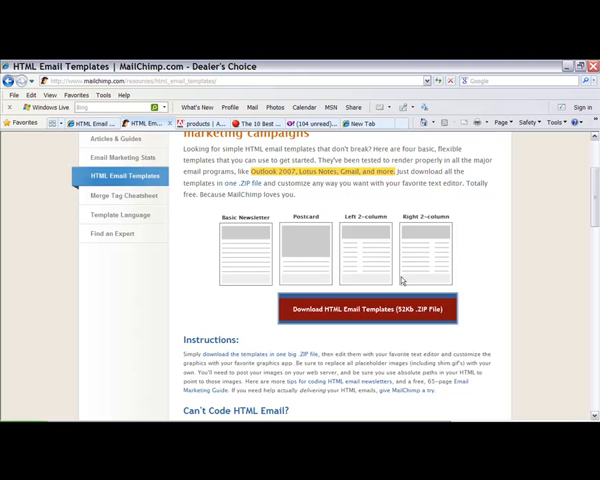
mouse_move(520, 267)
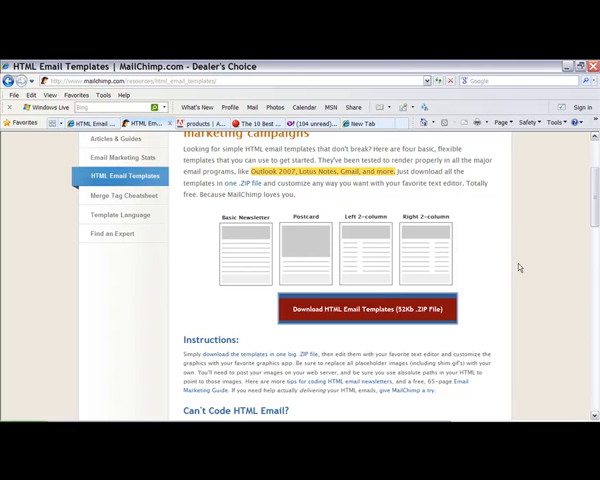
scroll("up", 3)
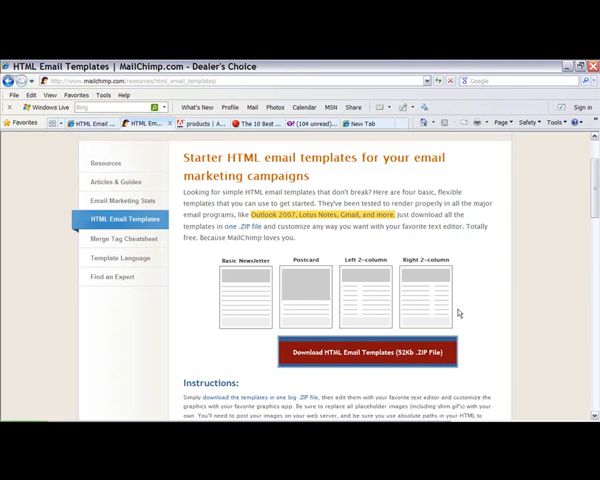
mouse_move(248, 315)
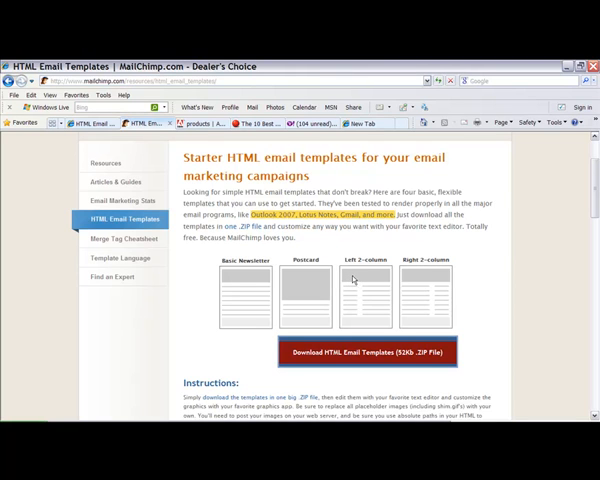
mouse_move(434, 293)
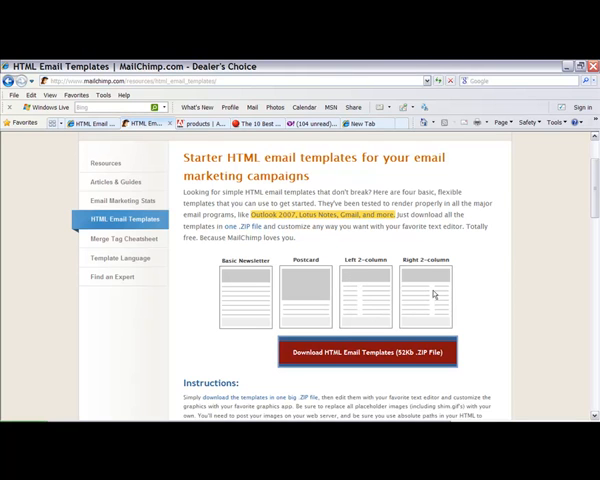
mouse_move(436, 320)
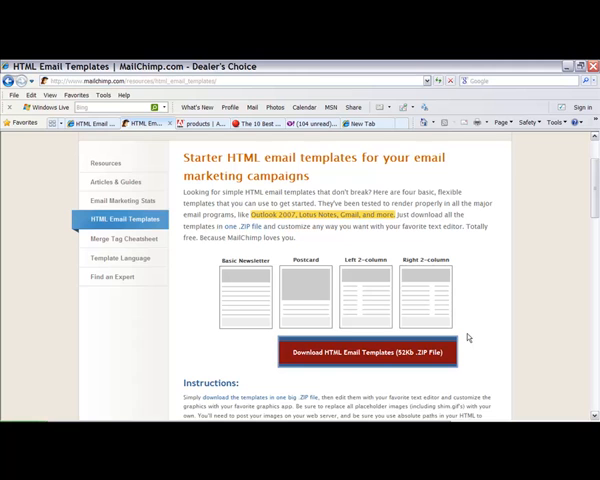
mouse_move(349, 324)
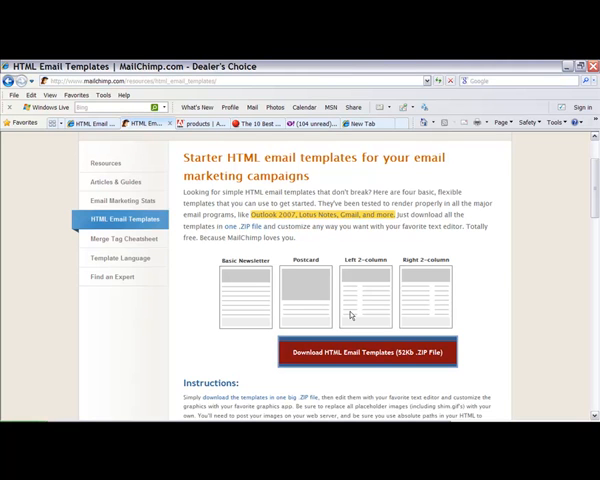
mouse_move(345, 363)
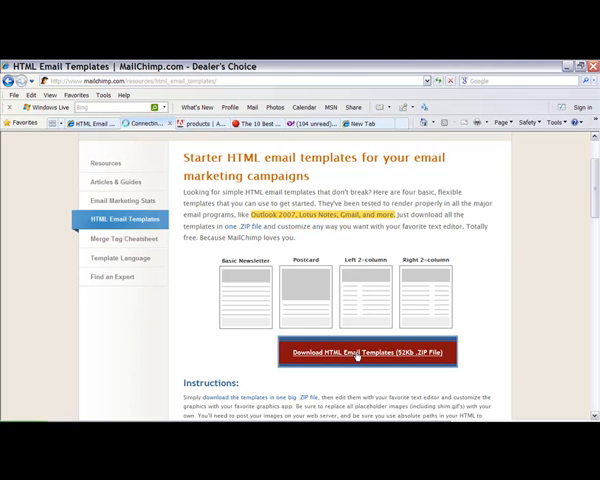
- Cancel the HTML templates zip download, then open google.com in a new tab
left_click(367, 352)
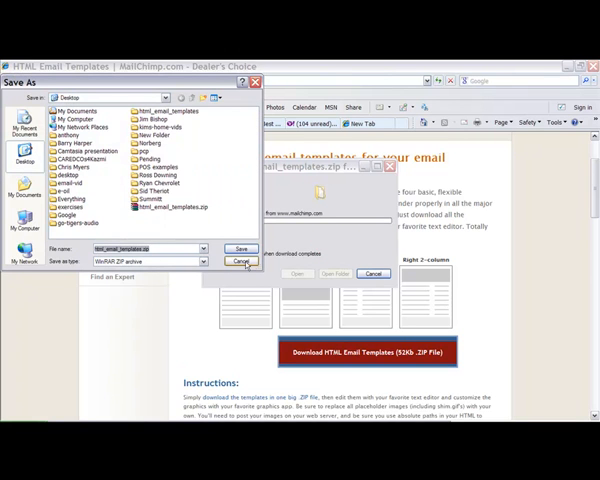
left_click(241, 261)
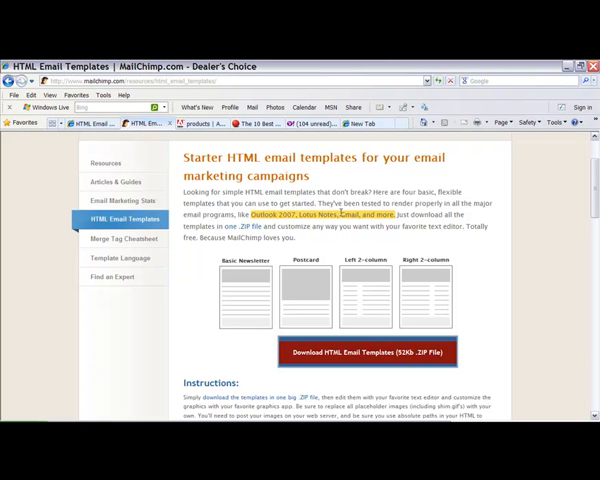
left_click(358, 123)
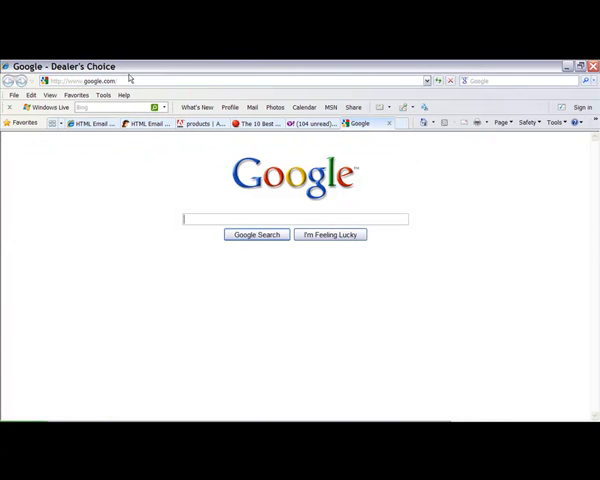
- Search Google for 'winrar' and open RARLAB's WinRAR download page
left_click(256, 234)
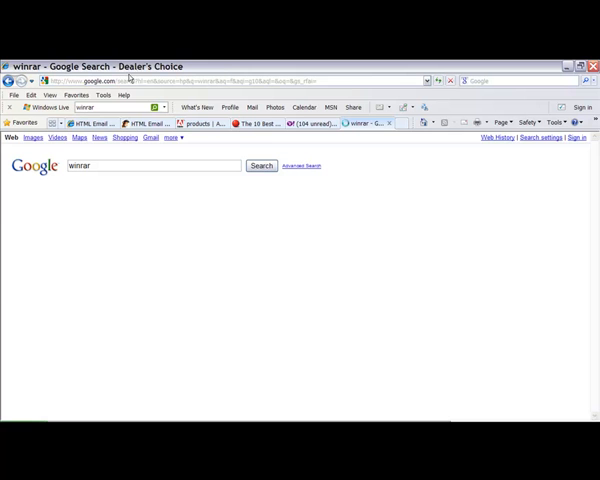
left_click(260, 165)
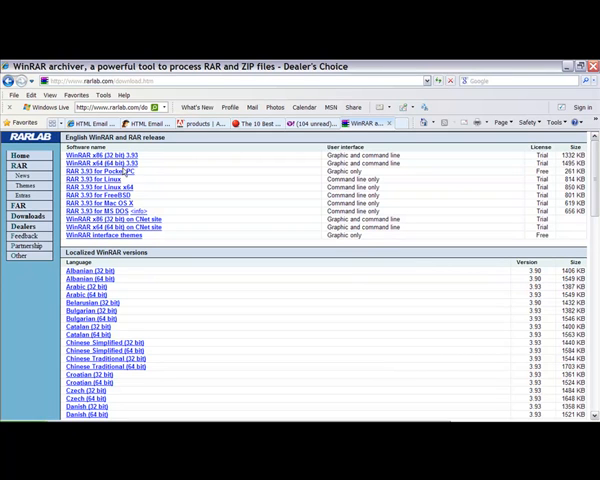
mouse_move(404, 180)
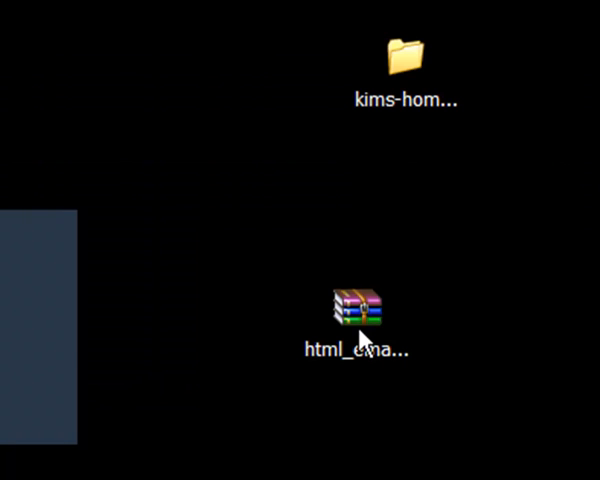
mouse_move(362, 345)
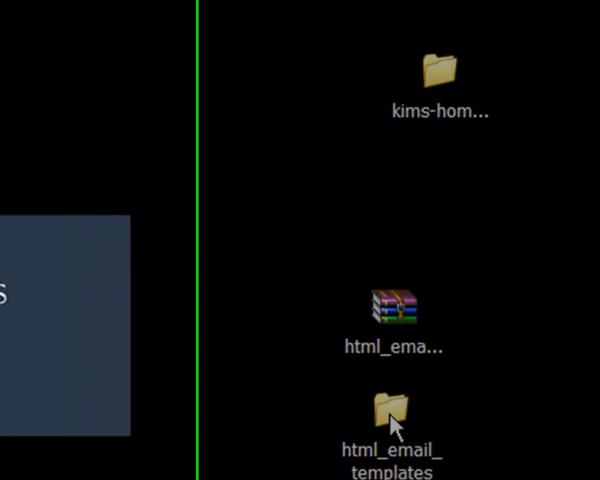
- Navigate into html_email_templates\free_templates and change the file display view
double_click(390, 413)
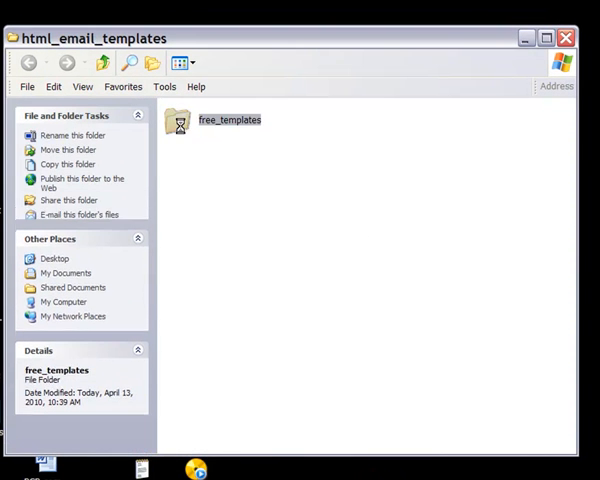
double_click(176, 120)
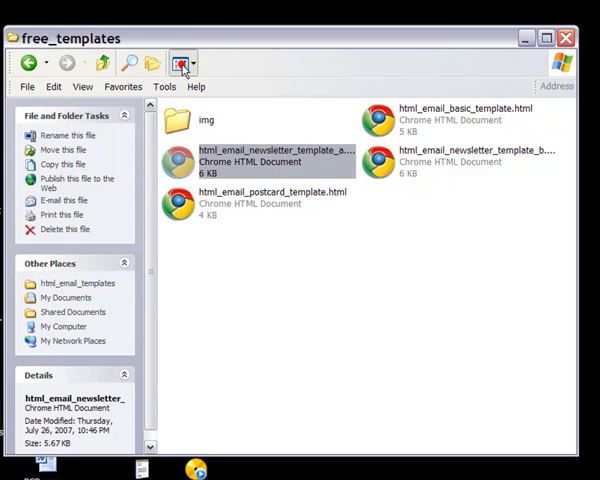
left_click(182, 62)
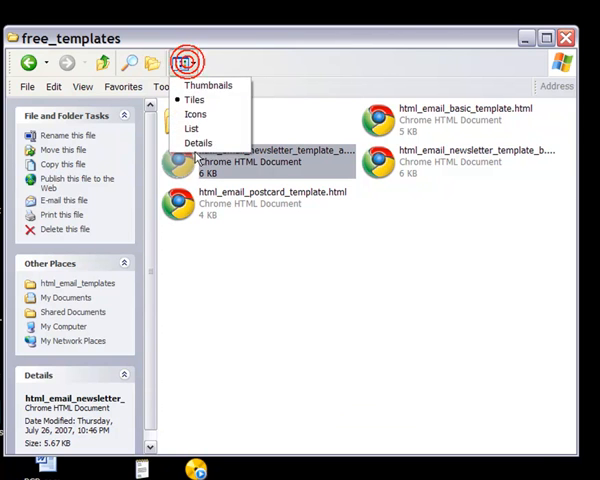
left_click(197, 142)
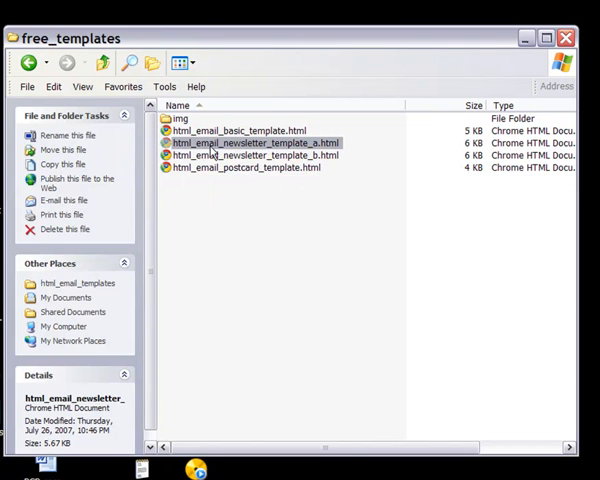
- Preview html_email_newsletter_template_a.html as a web page in the browser
double_click(252, 142)
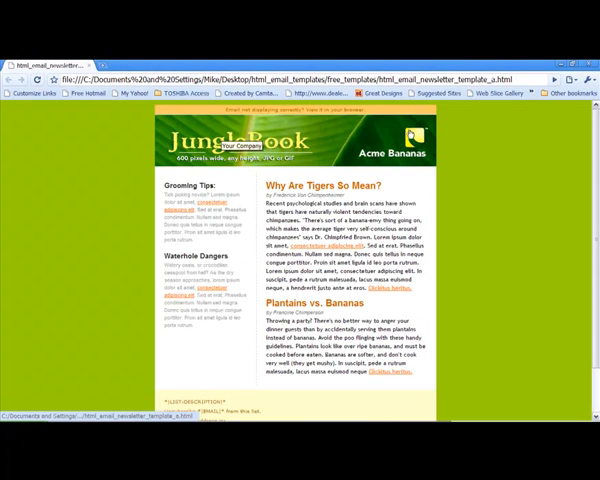
mouse_move(145, 205)
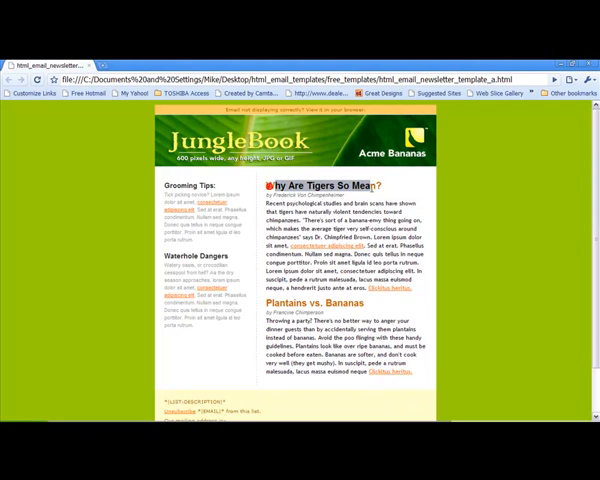
scroll("down", 3)
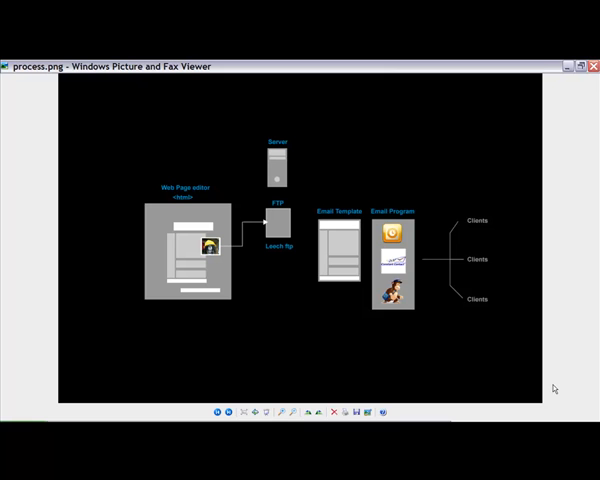
mouse_move(93, 267)
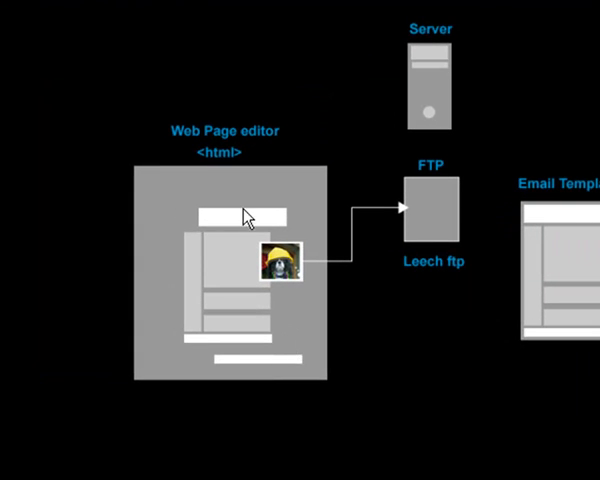
mouse_move(270, 368)
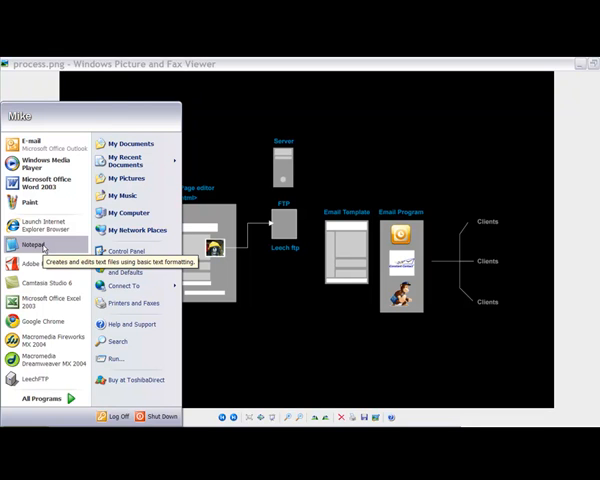
left_click(335, 357)
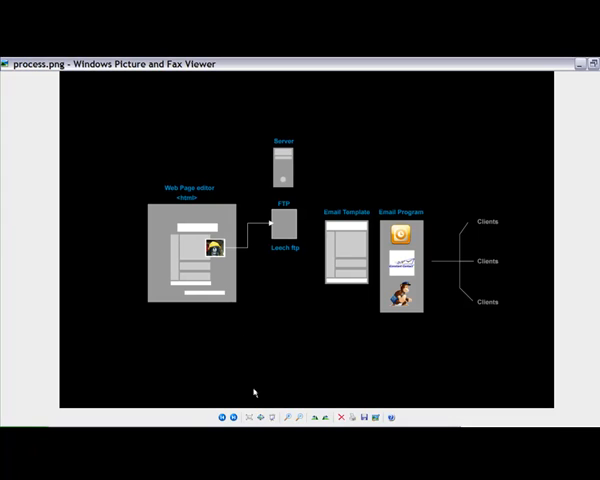
mouse_move(148, 202)
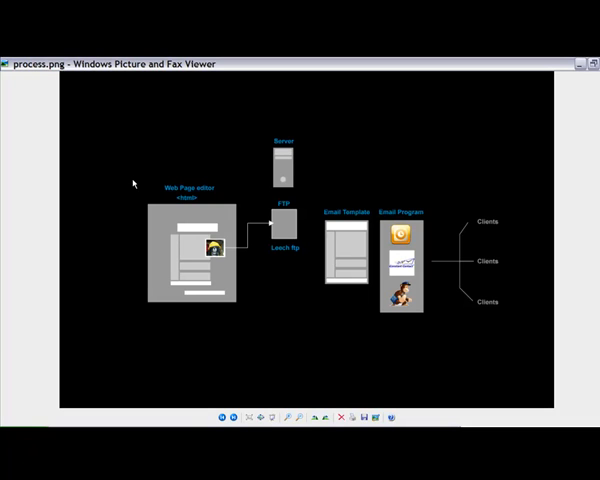
mouse_move(256, 328)
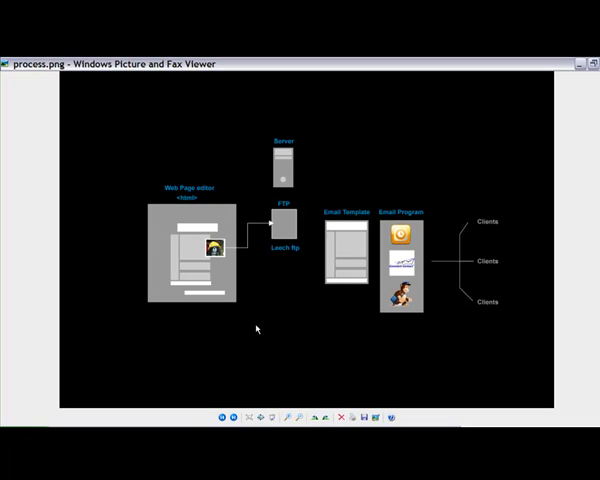
mouse_move(251, 327)
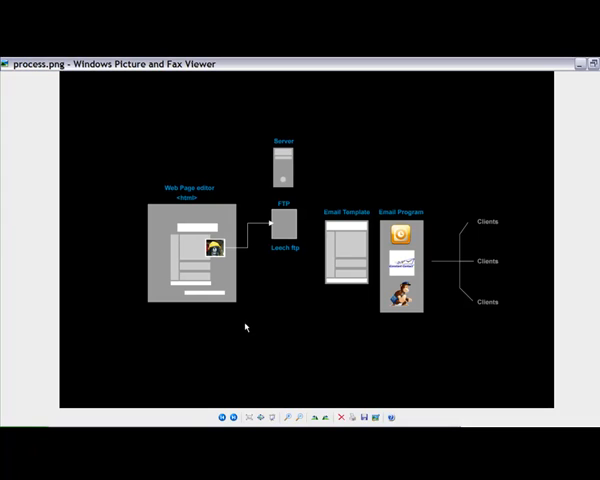
mouse_move(244, 322)
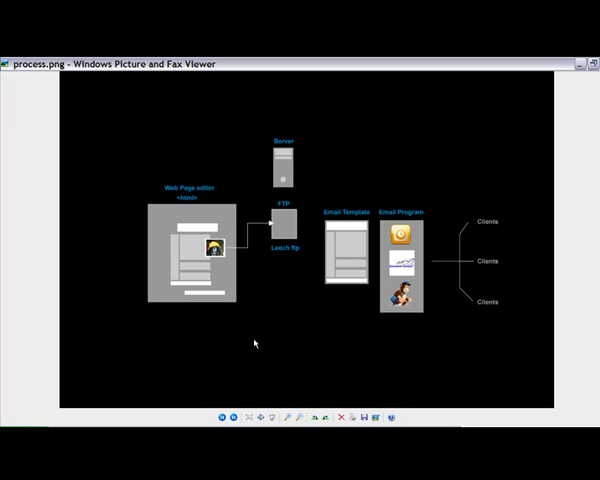
mouse_move(239, 308)
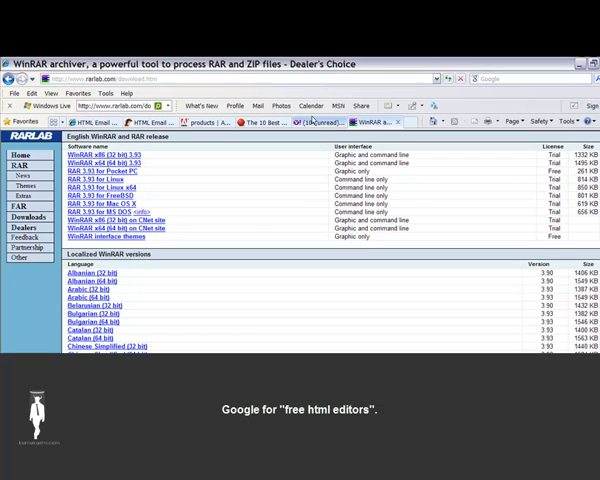
- Browse About.com's '10 Best Free Web Editors for Windows' article through its editor entries
left_click(255, 122)
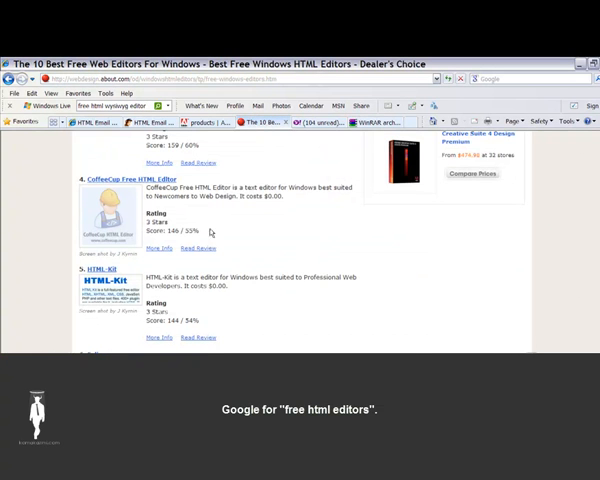
scroll("up", 3)
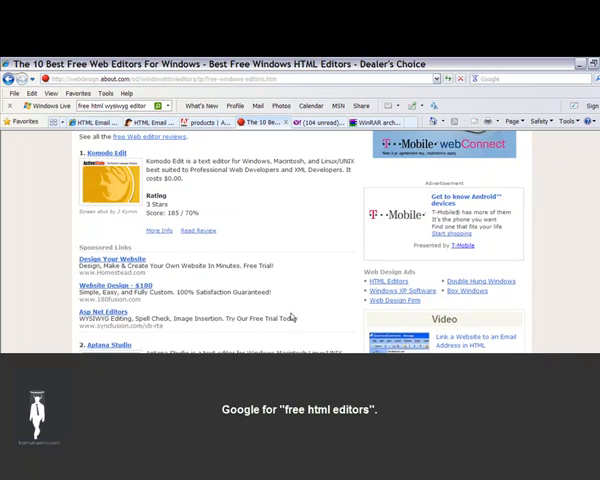
scroll("up", 3)
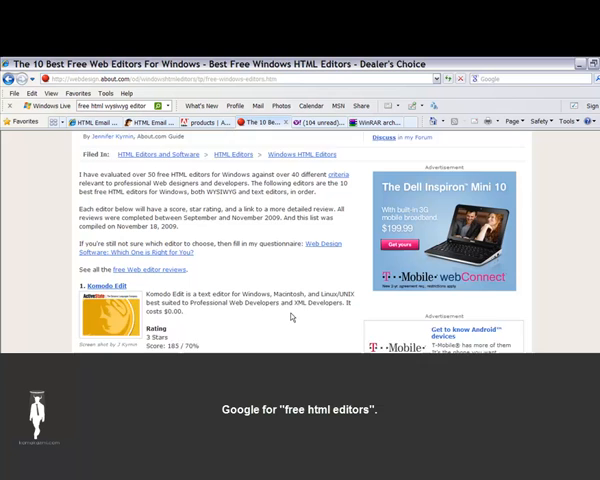
scroll("down", 3)
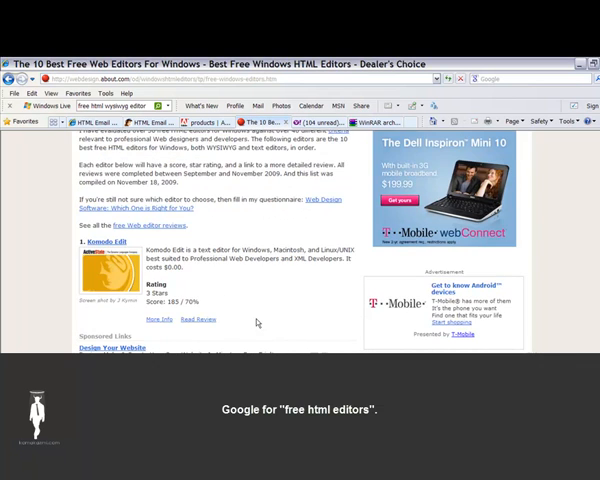
scroll("down", 3)
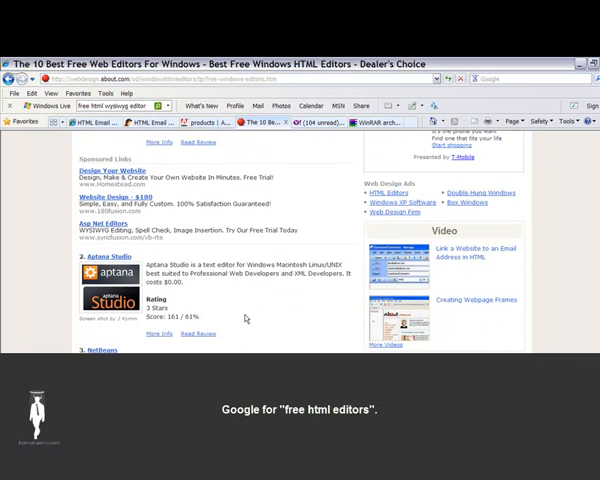
scroll("down", 3)
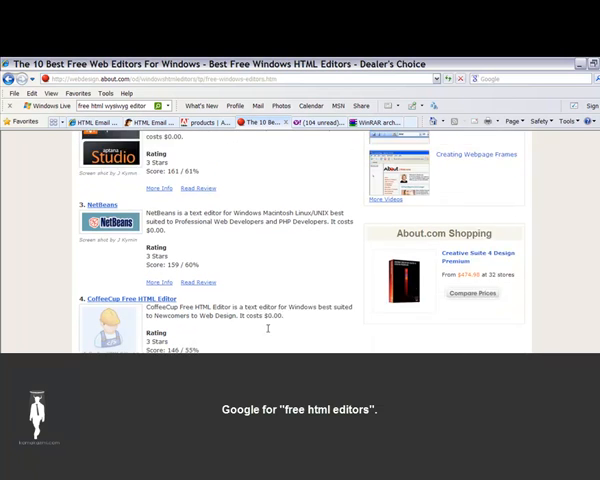
scroll("down", 3)
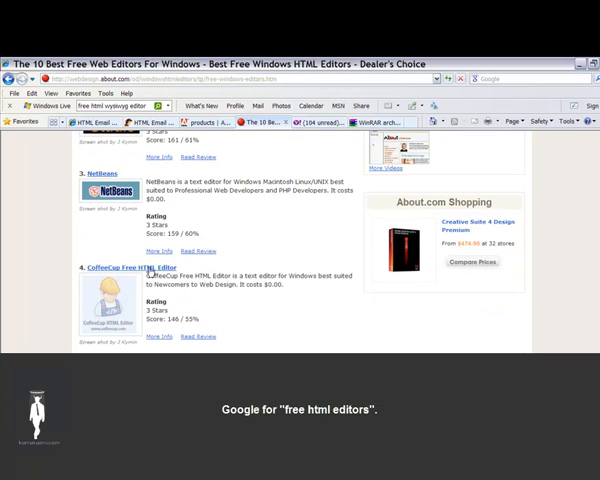
scroll("down", 3)
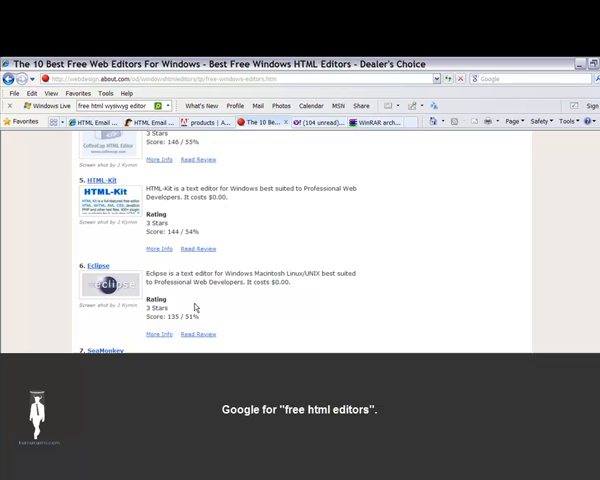
scroll("down", 3)
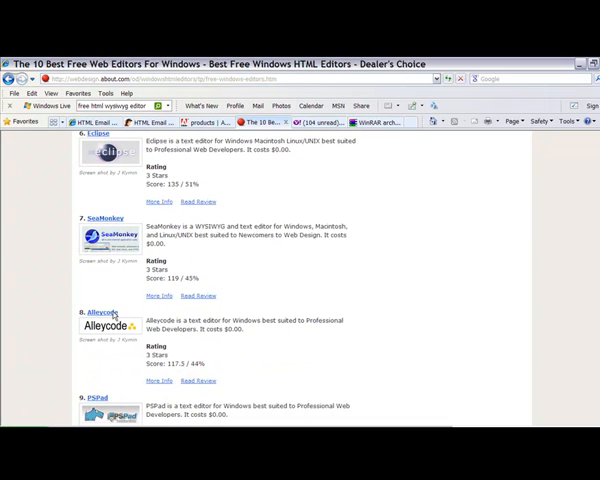
scroll("down", 3)
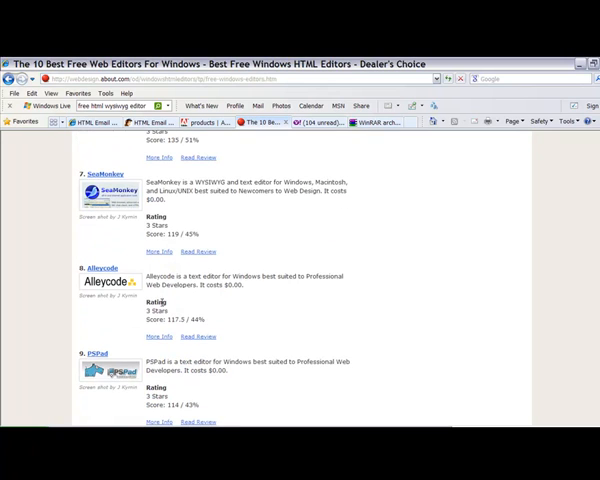
mouse_move(222, 358)
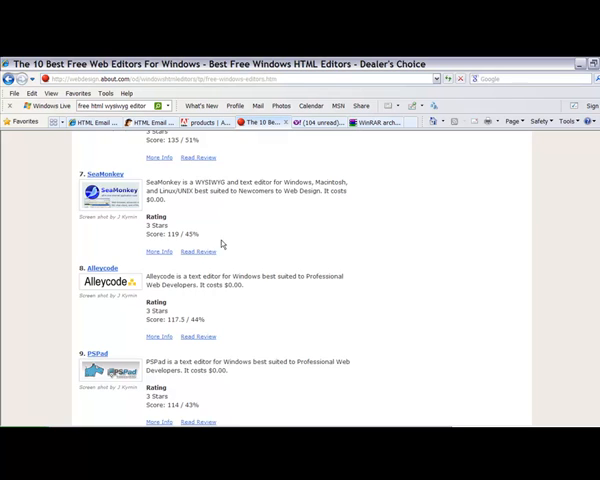
scroll("up", 3)
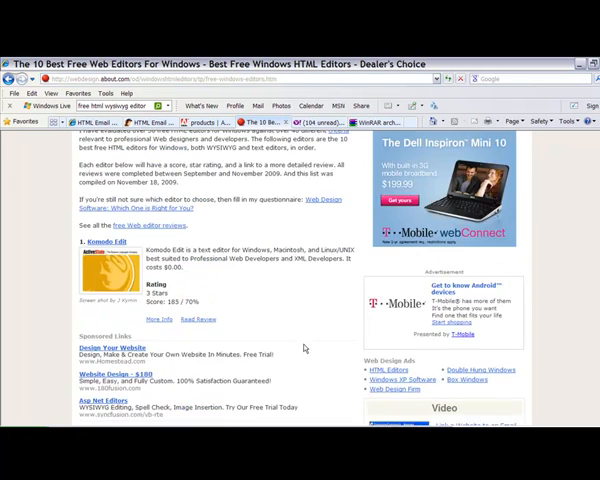
scroll("up", 3)
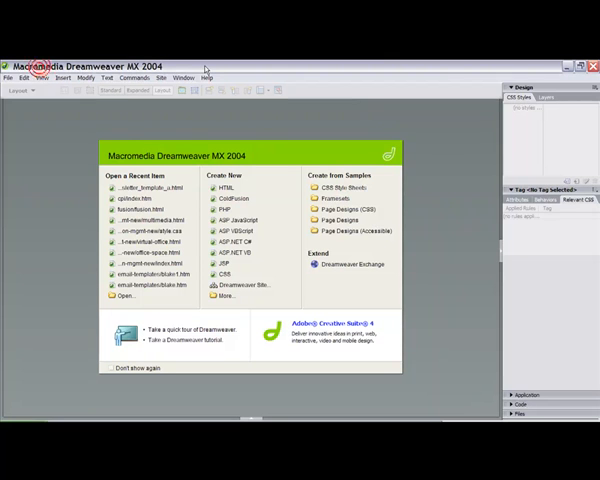
- Open html_email_newsletter_template_a.html from html_email_templates\free_templates in Dreamweaver
left_click(10, 78)
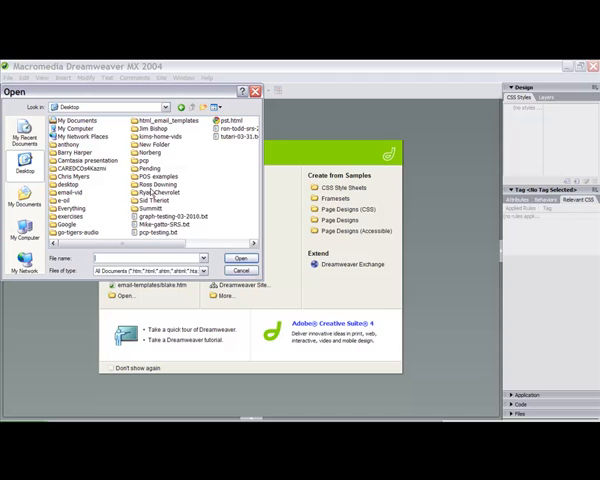
double_click(166, 120)
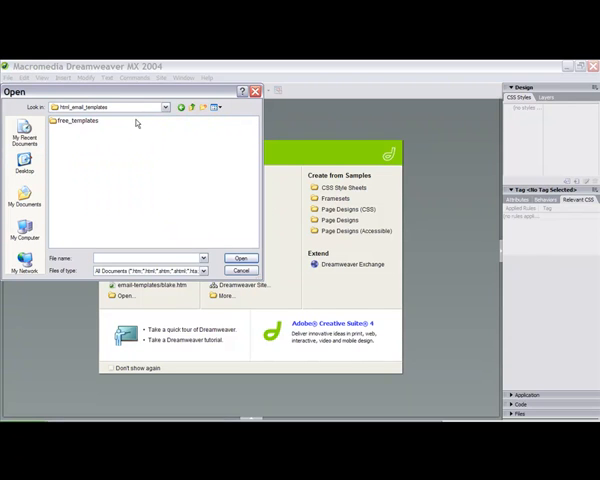
double_click(79, 120)
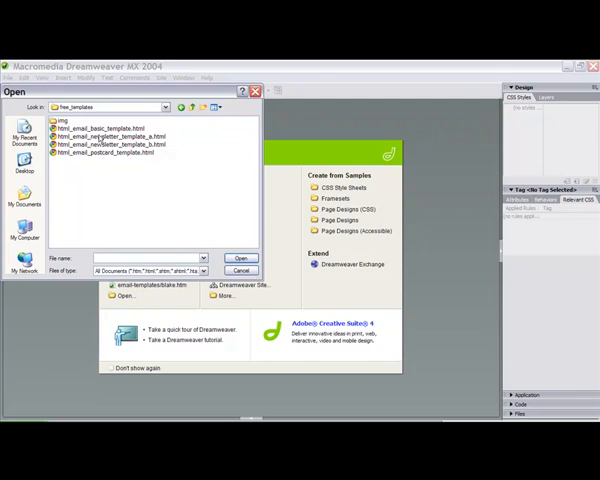
left_click(240, 258)
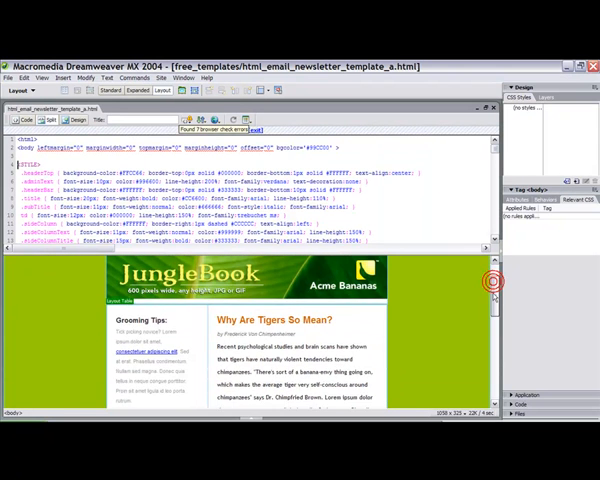
- Scroll through the JungleBook newsletter in the design pane with Layout mode tables outlined
scroll("up", 3)
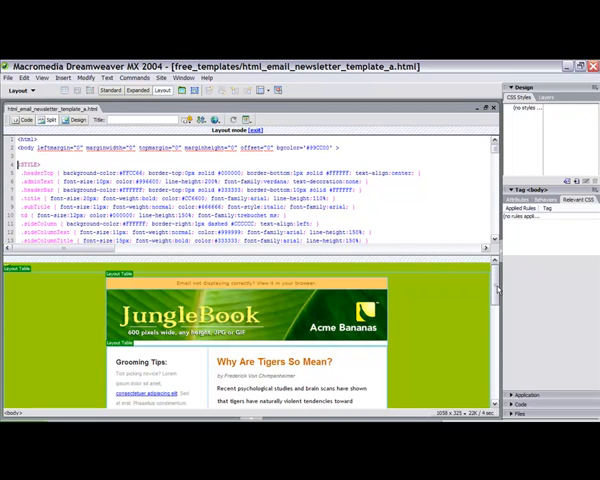
scroll("down", 3)
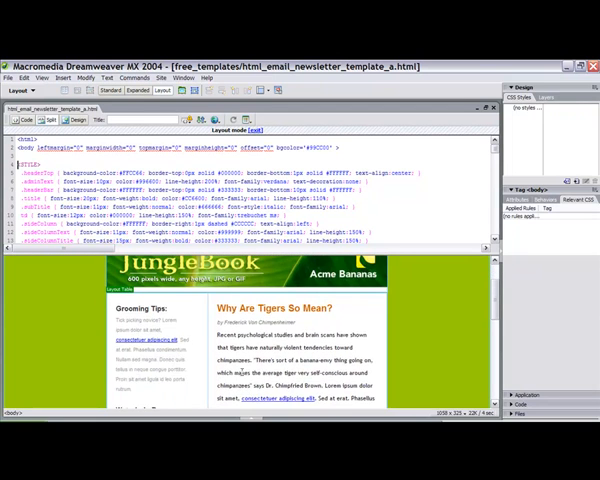